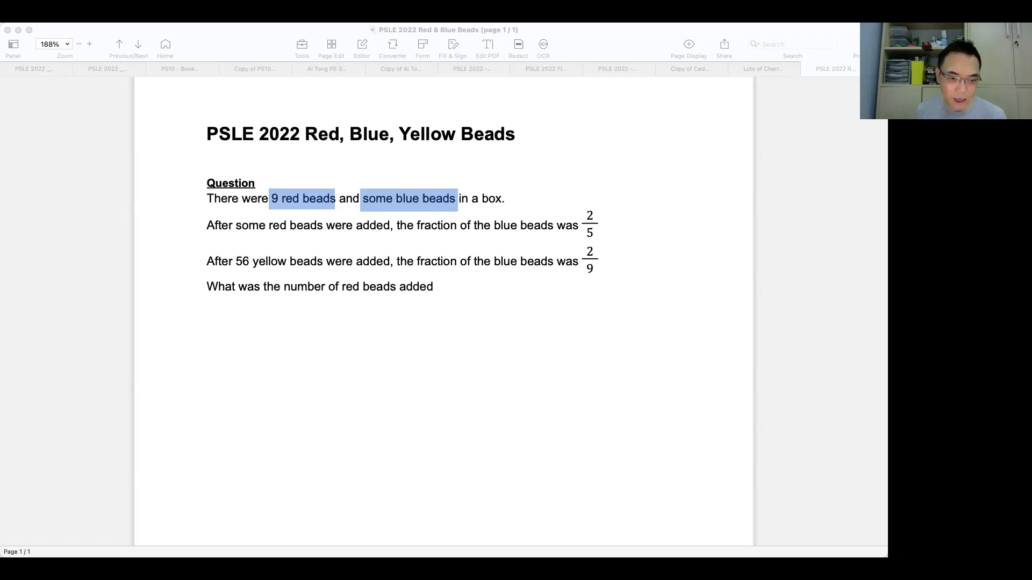
Circle the numerator 2 with an arrow to blue beads, note 2/5 as 'New total', and highlight 'blue beads'
{"action": "double_click", "coordinate": [218, 225]}
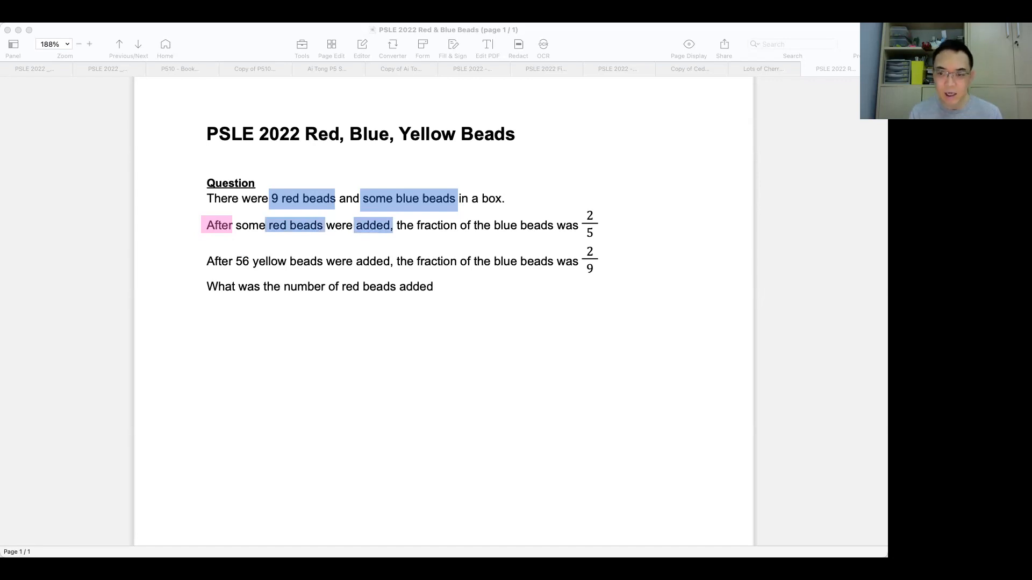
{"action": "left_click_drag", "start_coordinate": [589, 214], "coordinate": [536, 212]}
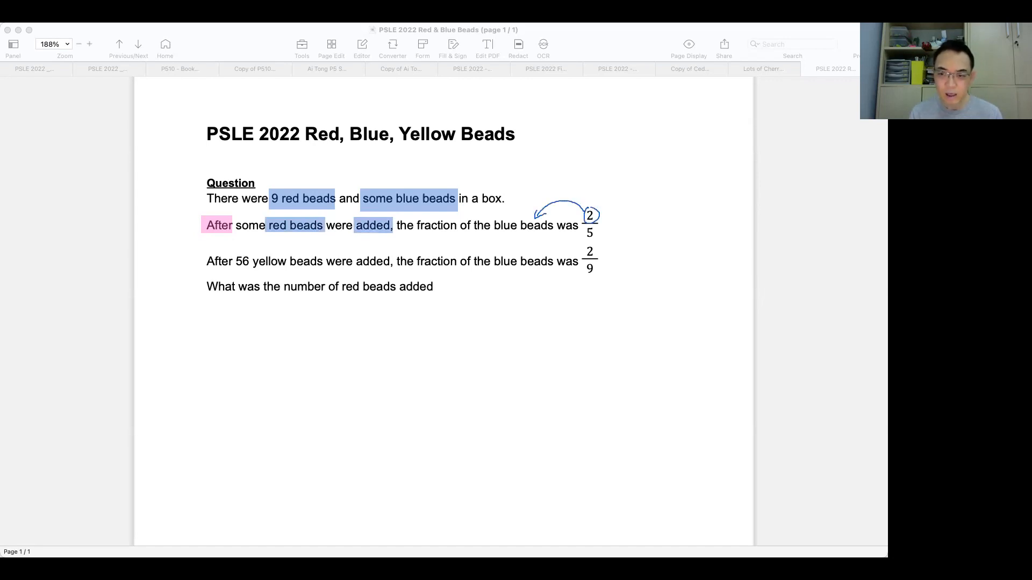
{"action": "left_click_drag", "start_coordinate": [619, 233], "coordinate": [599, 232]}
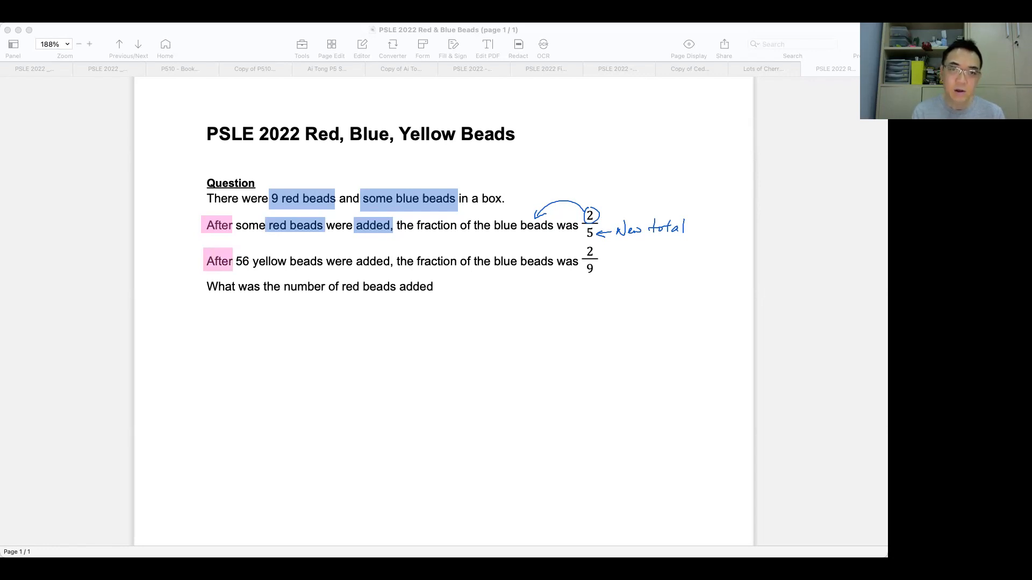
{"action": "left_click_drag", "start_coordinate": [238, 260], "coordinate": [288, 260]}
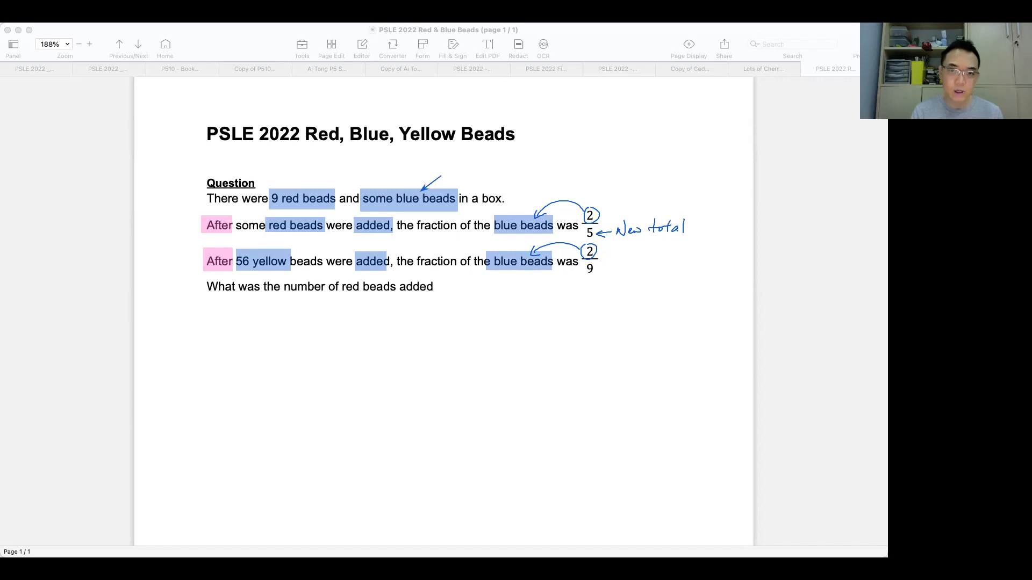
Add a text box reading 'Unchanged' beside the blue beads, correcting the typo
{"action": "type", "text": "Un"}
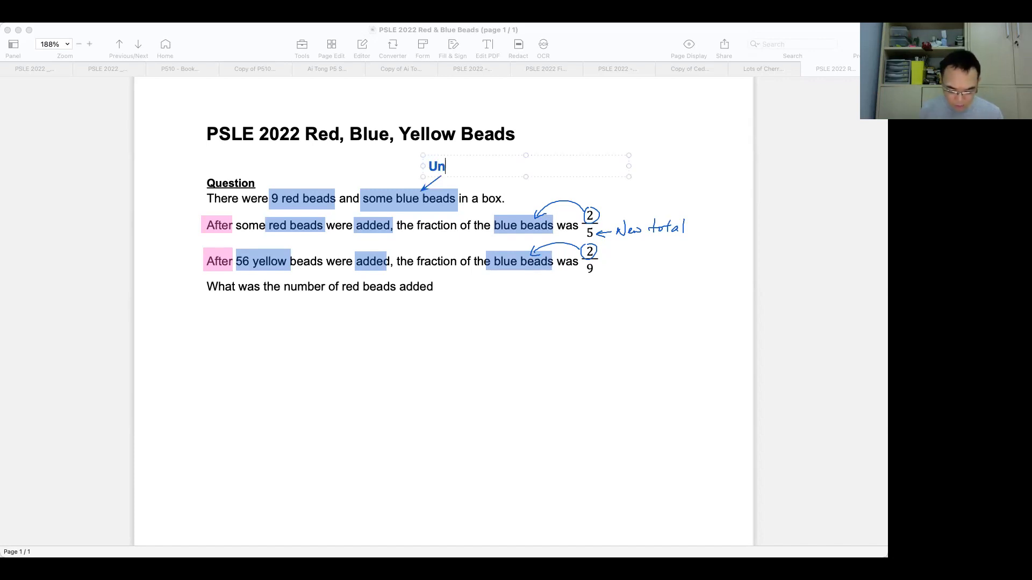
{"action": "type", "text": "chnage"}
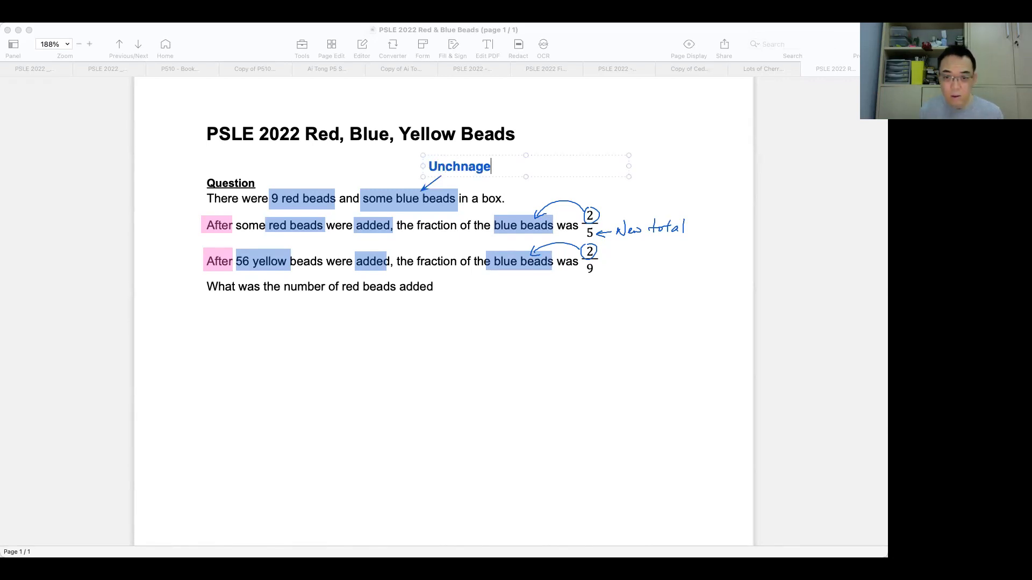
{"action": "key", "text": "Backspace"}
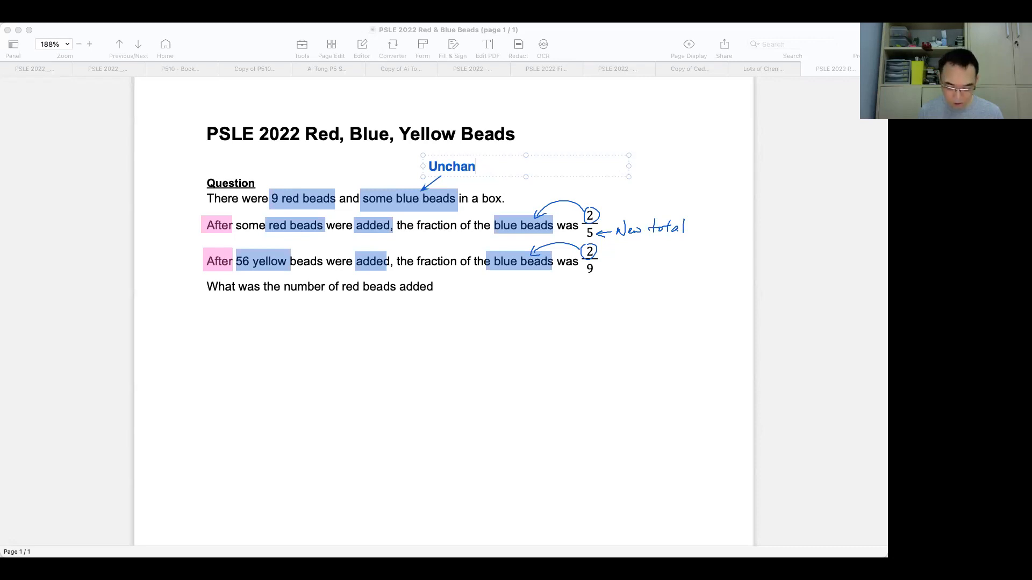
{"action": "type", "text": "ged"}
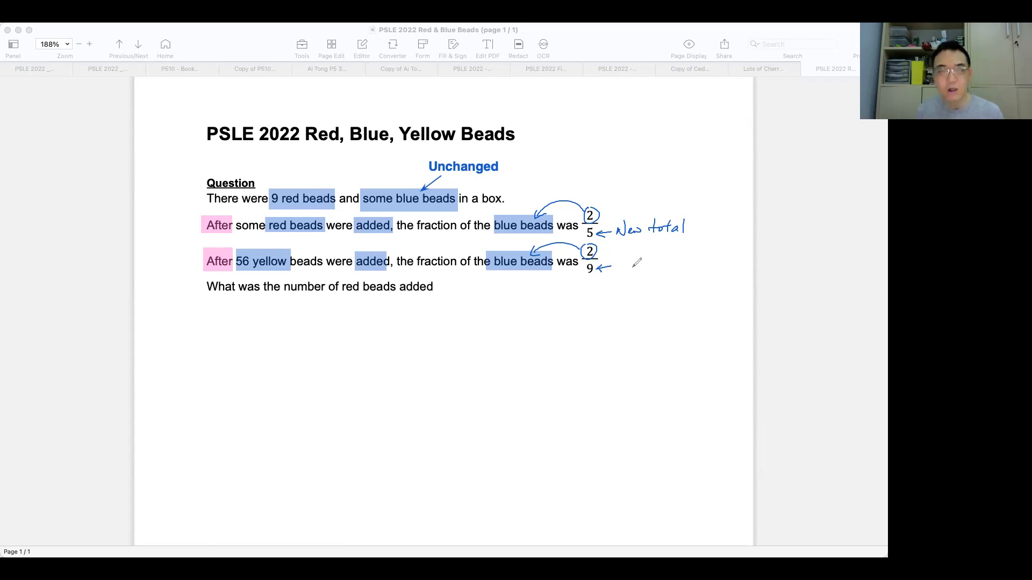
{"action": "mouse_move", "coordinate": [626, 260]}
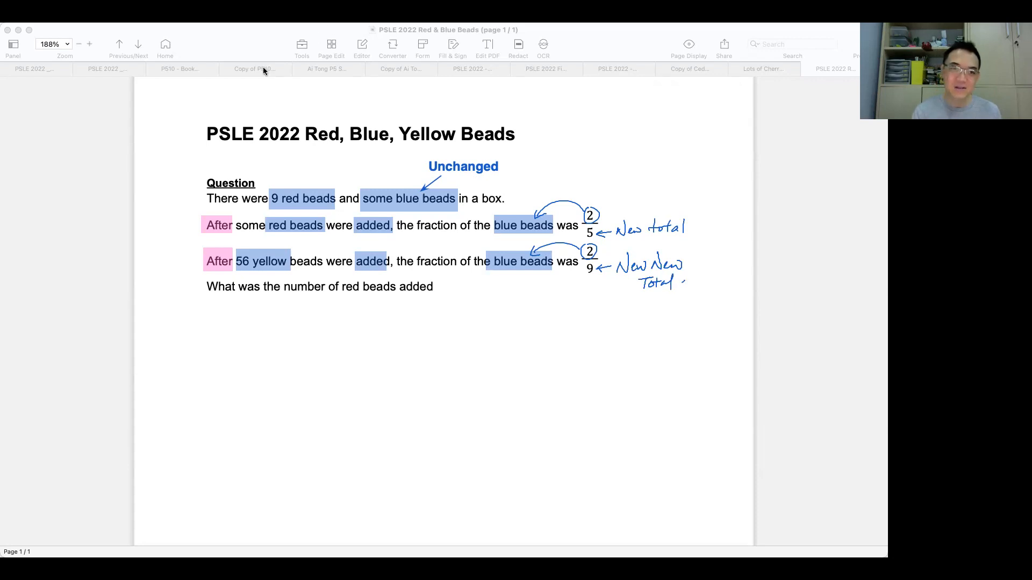
{"action": "mouse_move", "coordinate": [286, 275]}
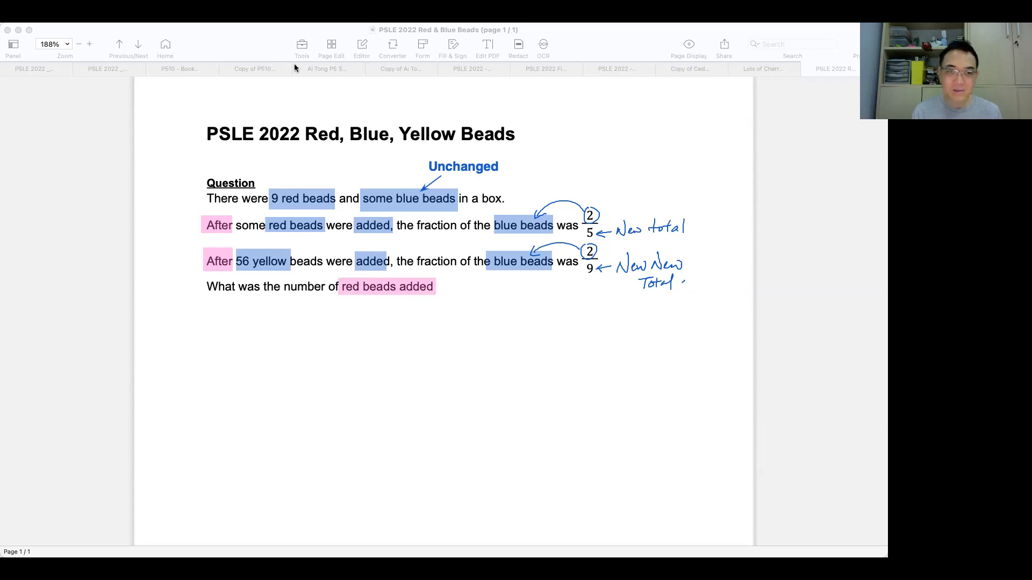
{"action": "mouse_move", "coordinate": [422, 101]}
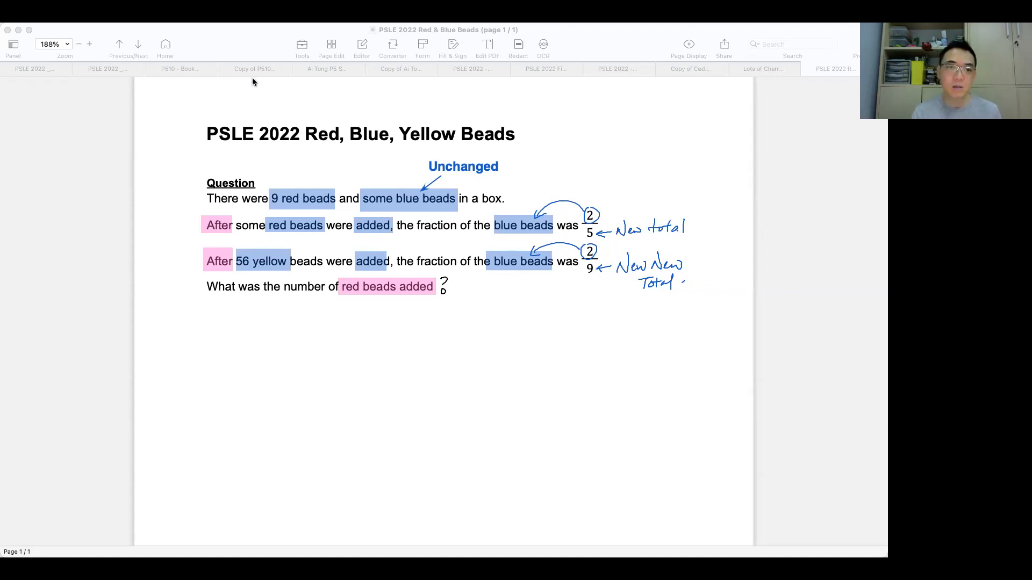
{"action": "mouse_move", "coordinate": [584, 187]}
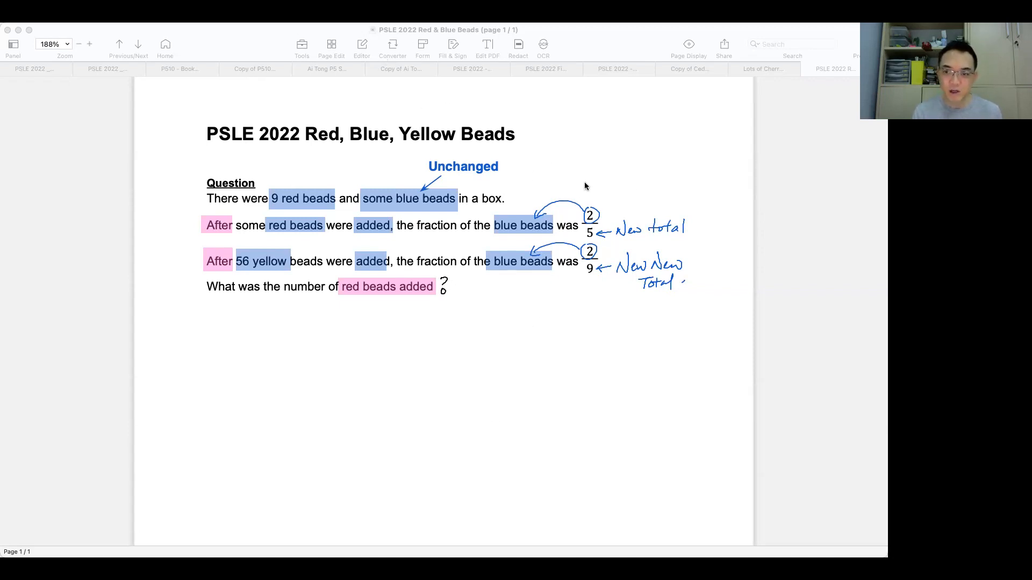
Ink 'New New Total' beside 2/9 and draw the first model bar
{"action": "left_click_drag", "start_coordinate": [649, 172], "coordinate": [598, 214]}
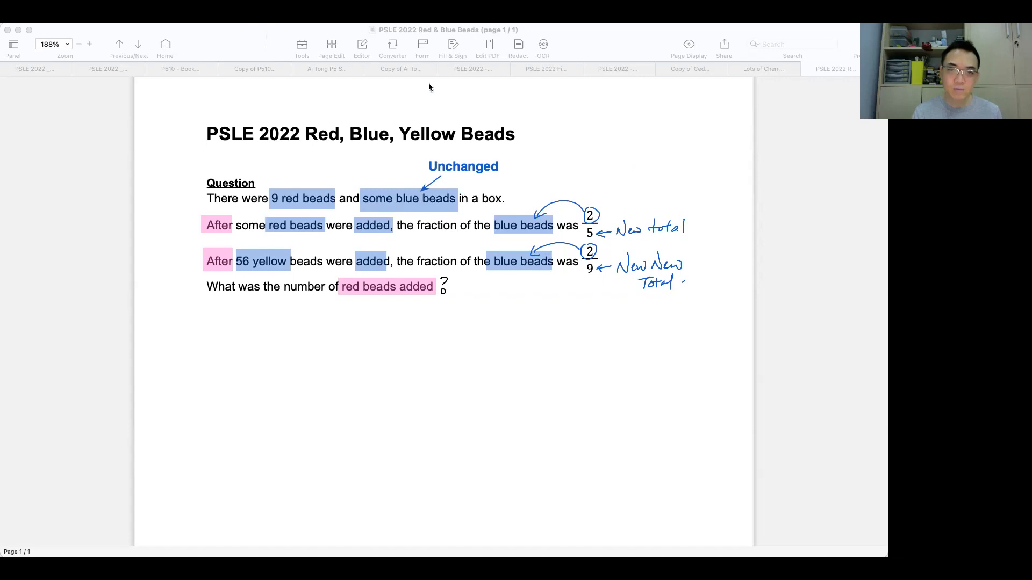
{"action": "left_click_drag", "start_coordinate": [276, 347], "coordinate": [330, 366]}
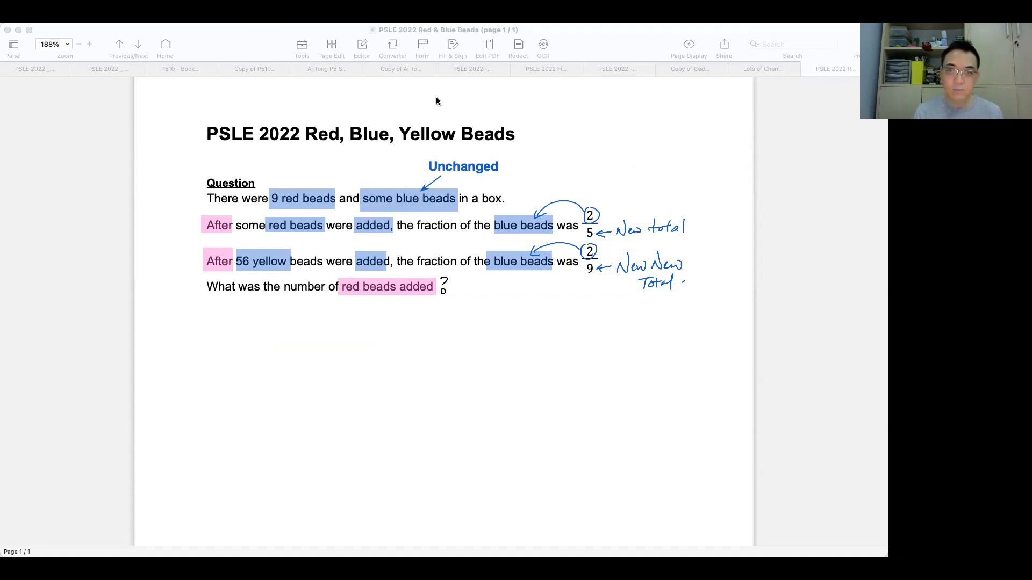
{"action": "left_click_drag", "start_coordinate": [288, 348], "coordinate": [493, 369]}
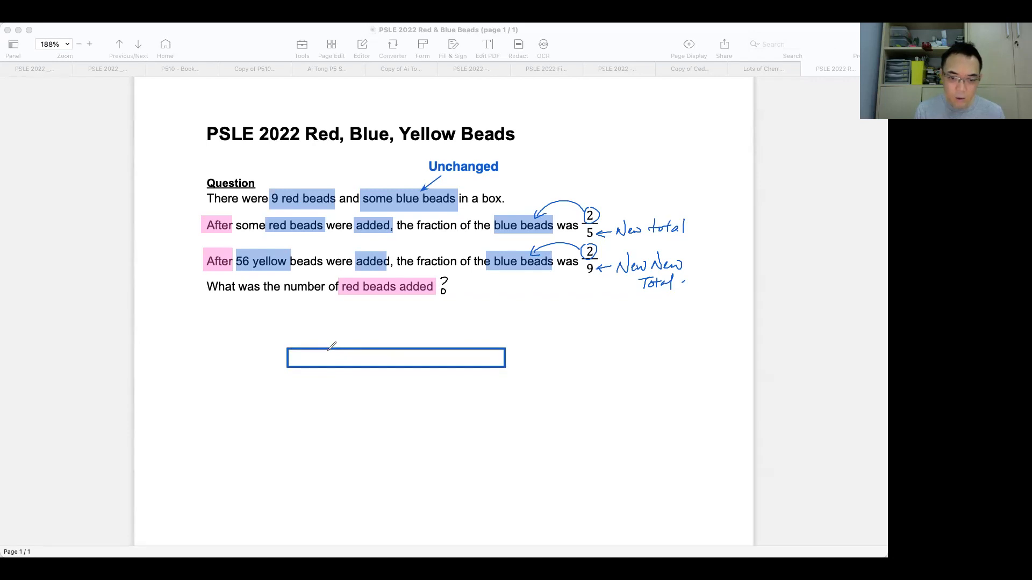
Divide the bar into five units, label two units 'Blue' and arrow the next span for '9 + ?'
{"action": "left_click_drag", "start_coordinate": [342, 356], "coordinate": [408, 357]}
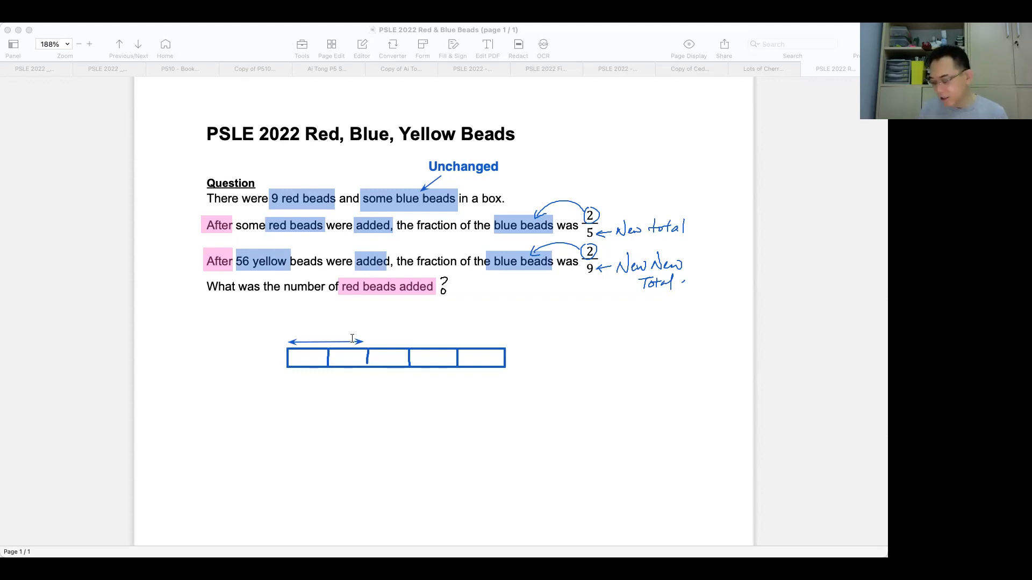
{"action": "left_click", "coordinate": [323, 341]}
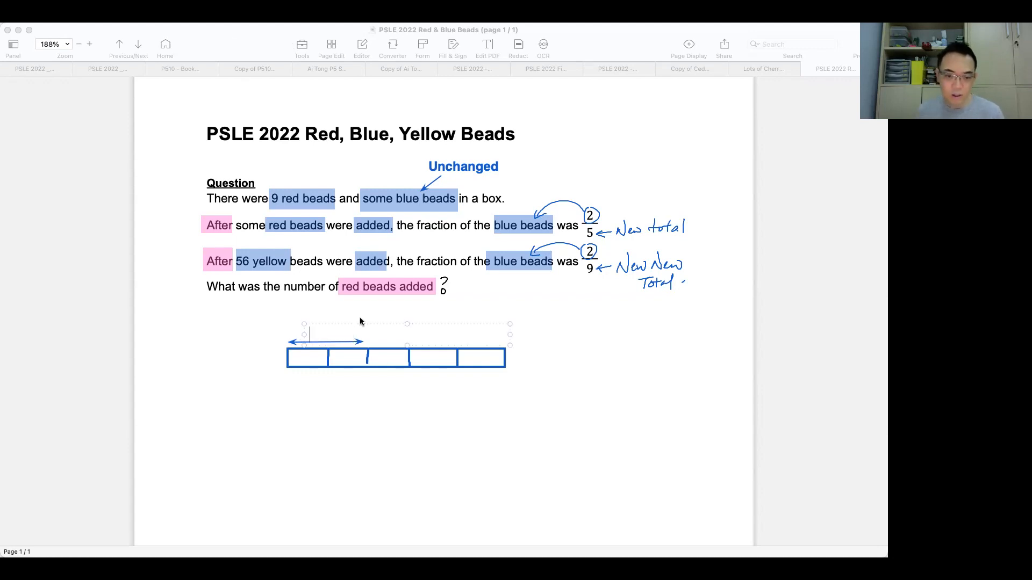
{"action": "type", "text": "Blue"}
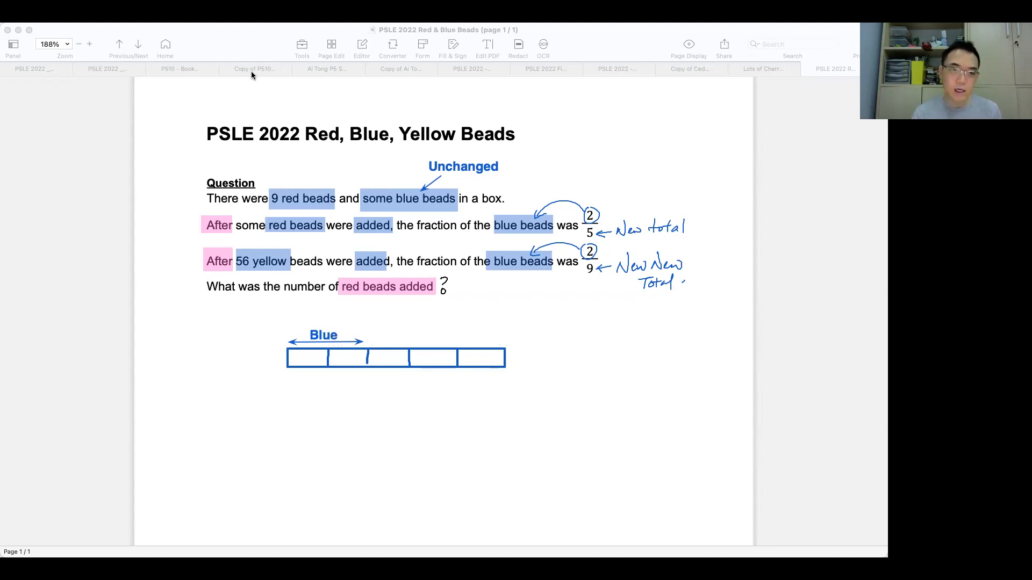
{"action": "left_click_drag", "start_coordinate": [374, 339], "coordinate": [444, 338]}
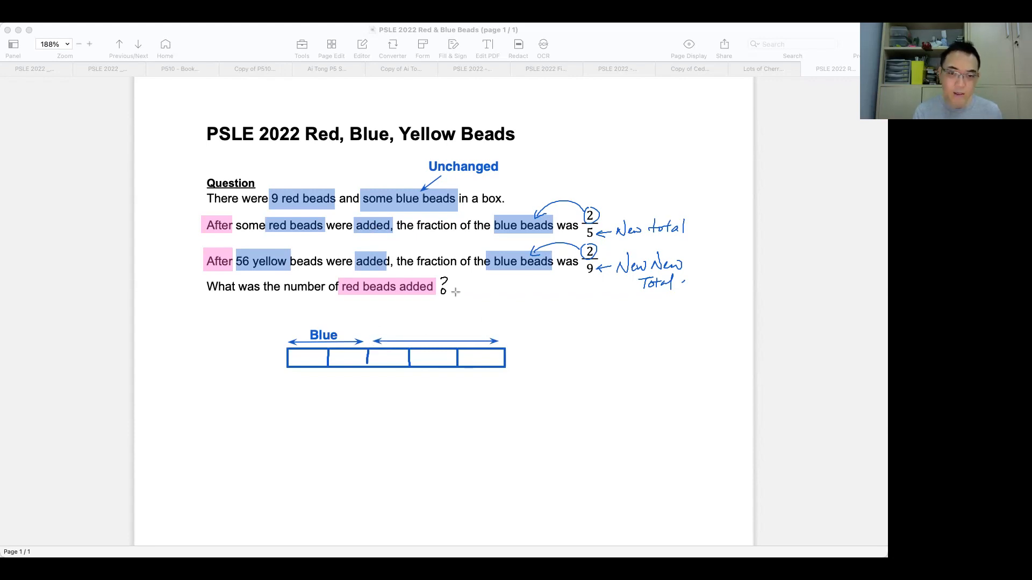
{"action": "mouse_move", "coordinate": [409, 30]}
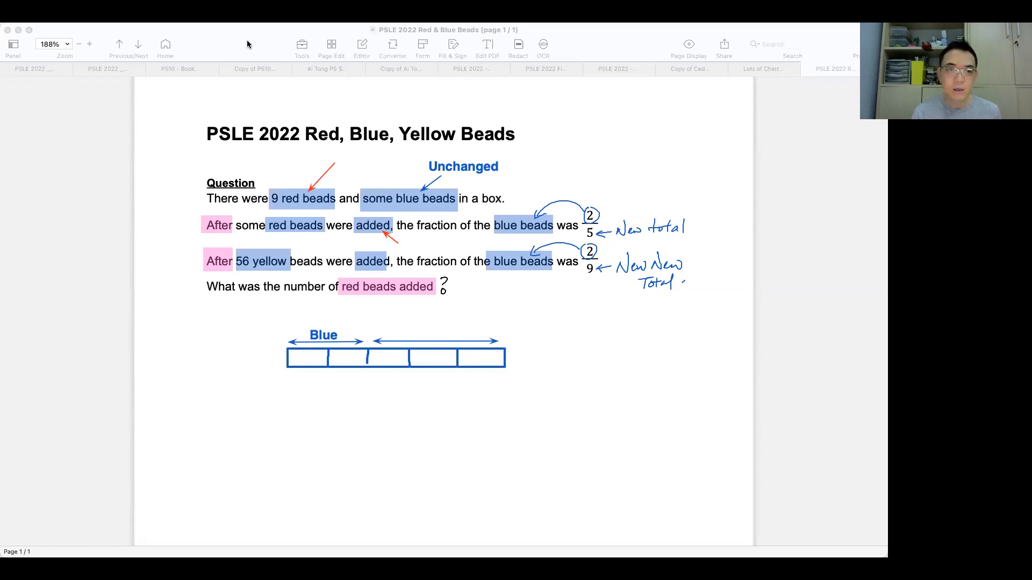
{"action": "mouse_move", "coordinate": [374, 313]}
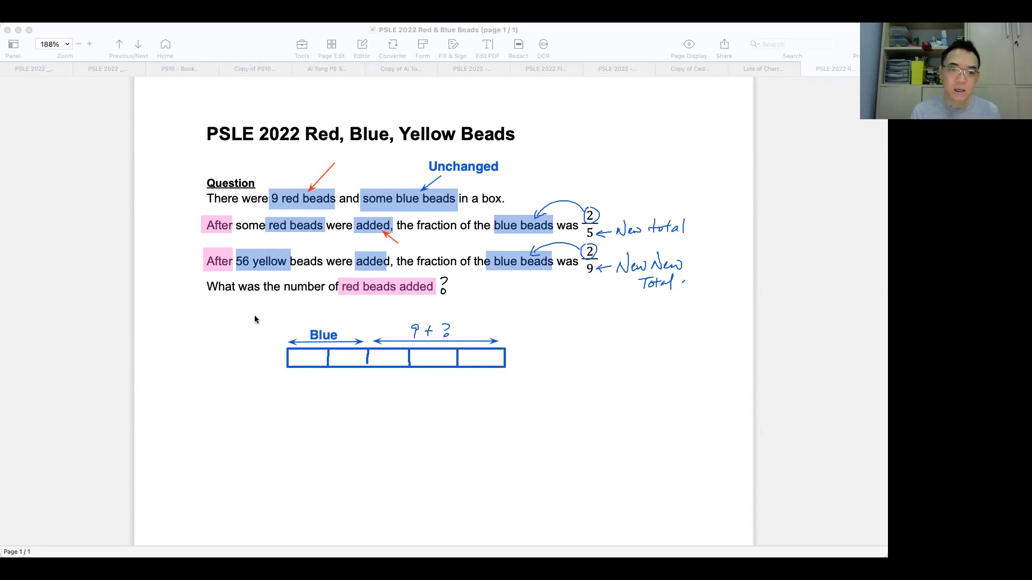
Extend the bar with a four-unit section labelled 'Yellow' and label the middle section 'Red'
{"action": "left_click_drag", "start_coordinate": [257, 319], "coordinate": [375, 266]}
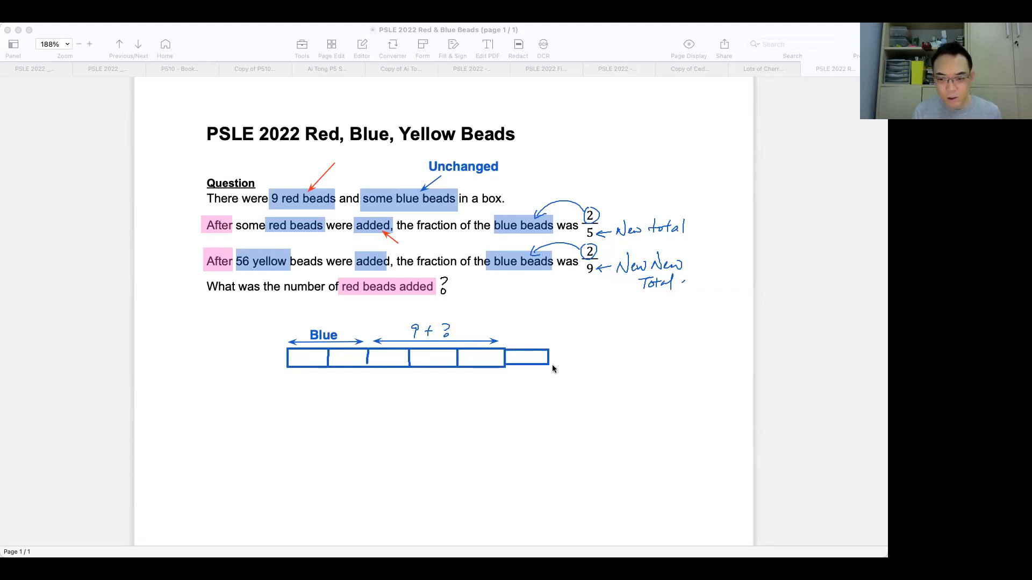
{"action": "left_click_drag", "start_coordinate": [550, 358], "coordinate": [639, 358]}
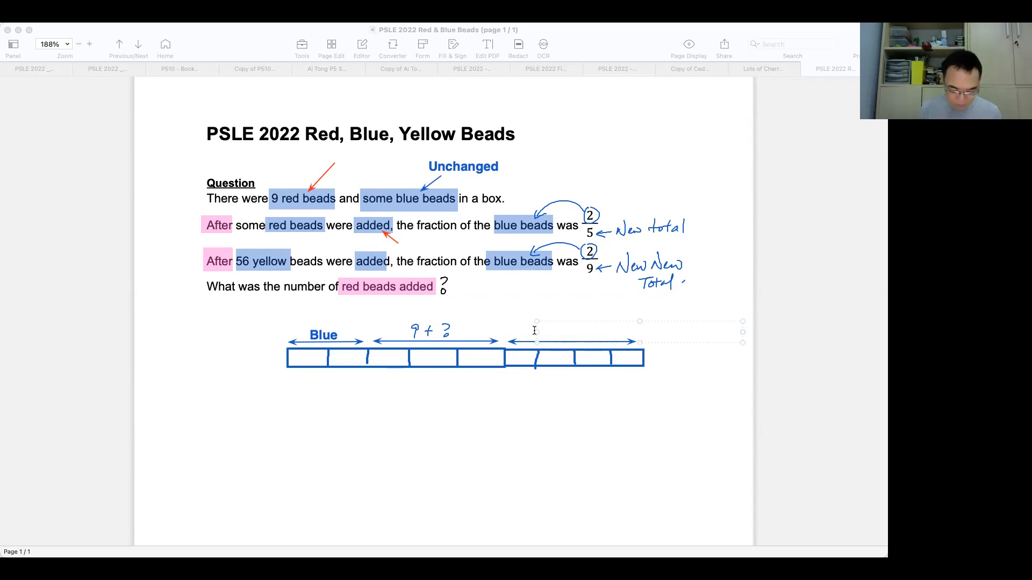
{"action": "type", "text": "Yellow"}
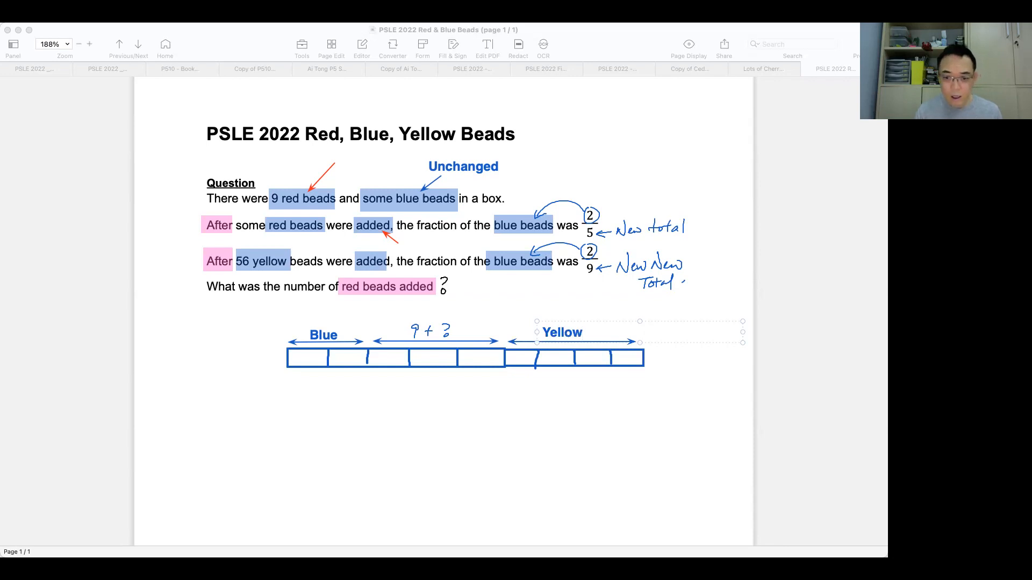
{"action": "type", "text": "R"}
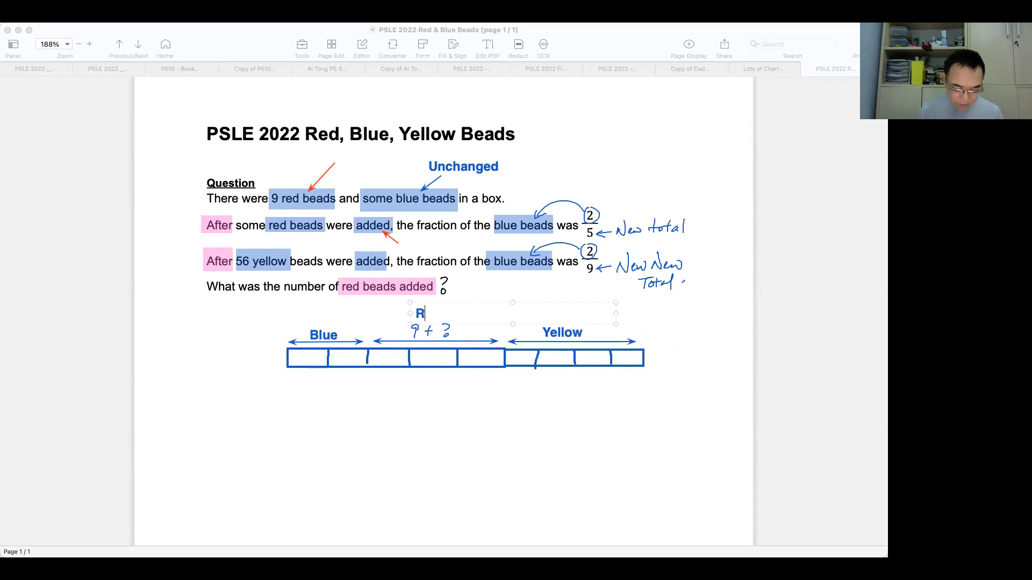
{"action": "type", "text": "ed"}
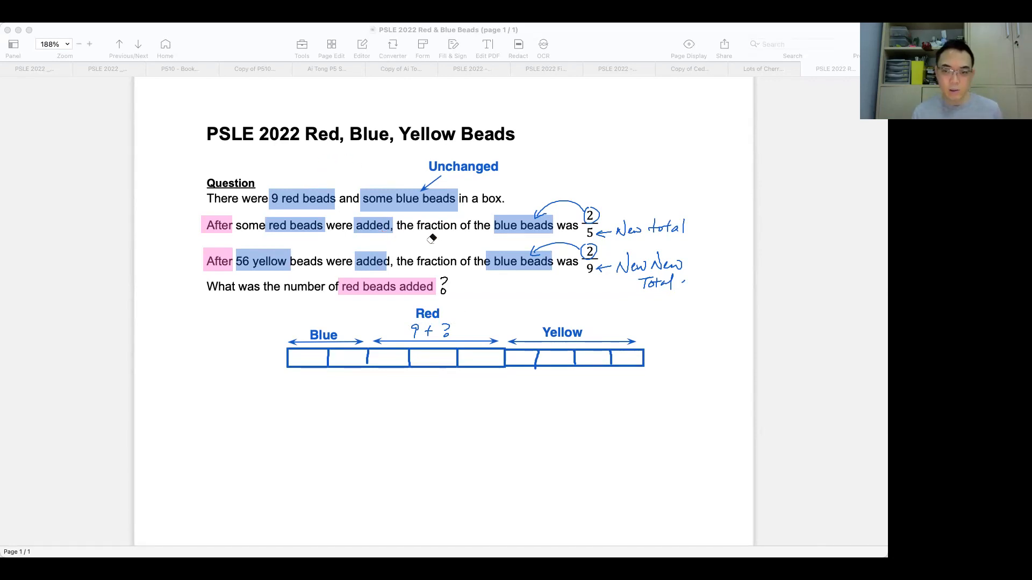
{"action": "mouse_move", "coordinate": [362, 64]}
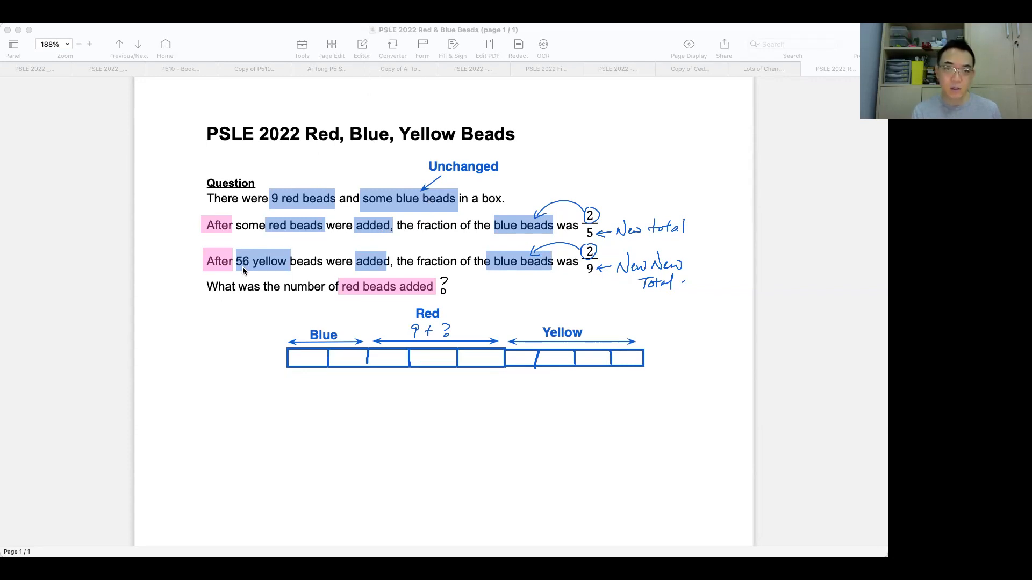
{"action": "mouse_move", "coordinate": [236, 301]}
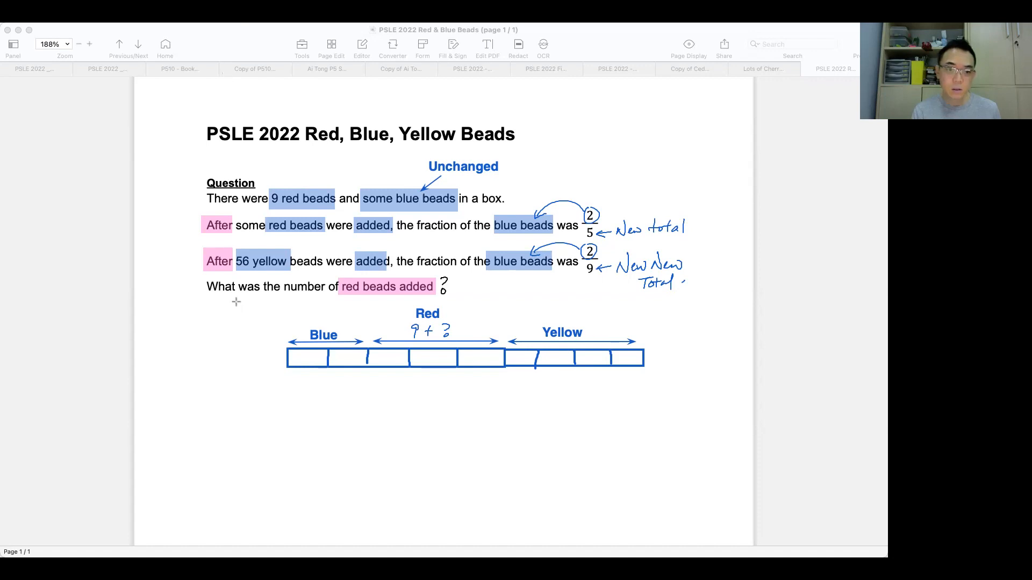
Arrow the 56 yellow beads, write 4u → 56 so 1u = 56 ÷ 4 = 14, and put 14 in the red units
{"action": "left_click_drag", "start_coordinate": [219, 323], "coordinate": [262, 265]}
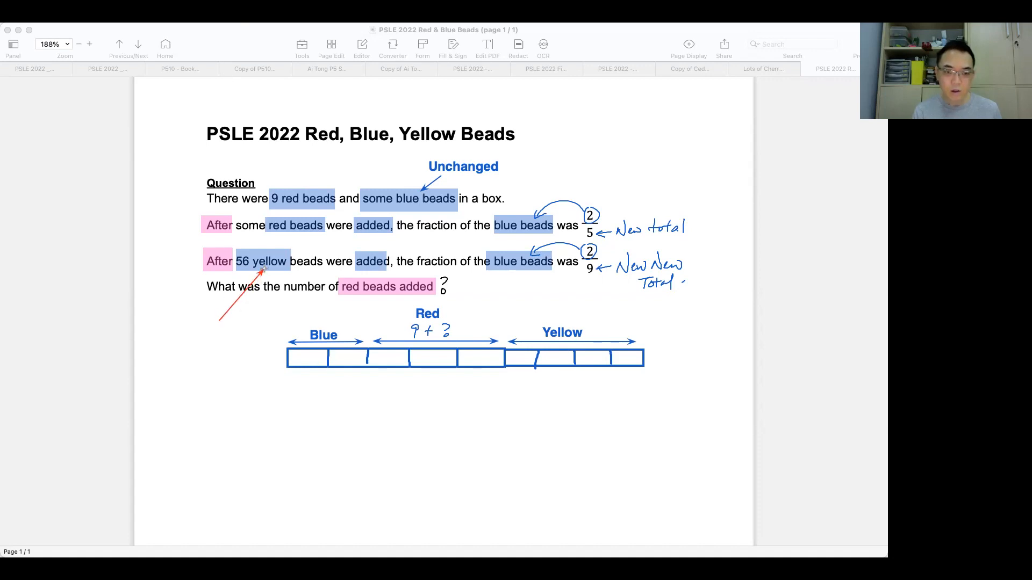
{"action": "left_click_drag", "start_coordinate": [218, 321], "coordinate": [584, 332]}
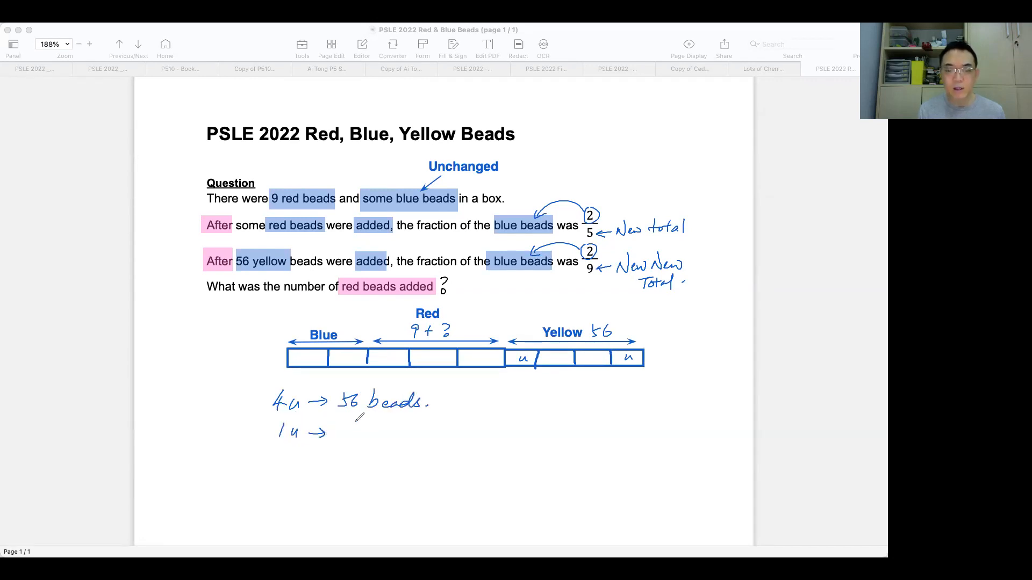
{"action": "type", "text": "56 ÷ 1"}
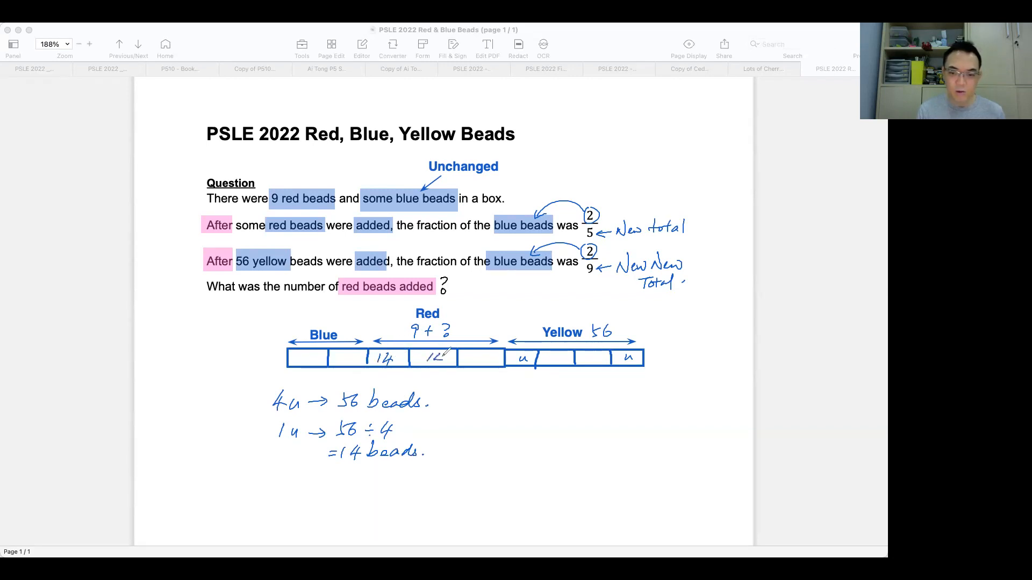
{"action": "type", "text": "14"}
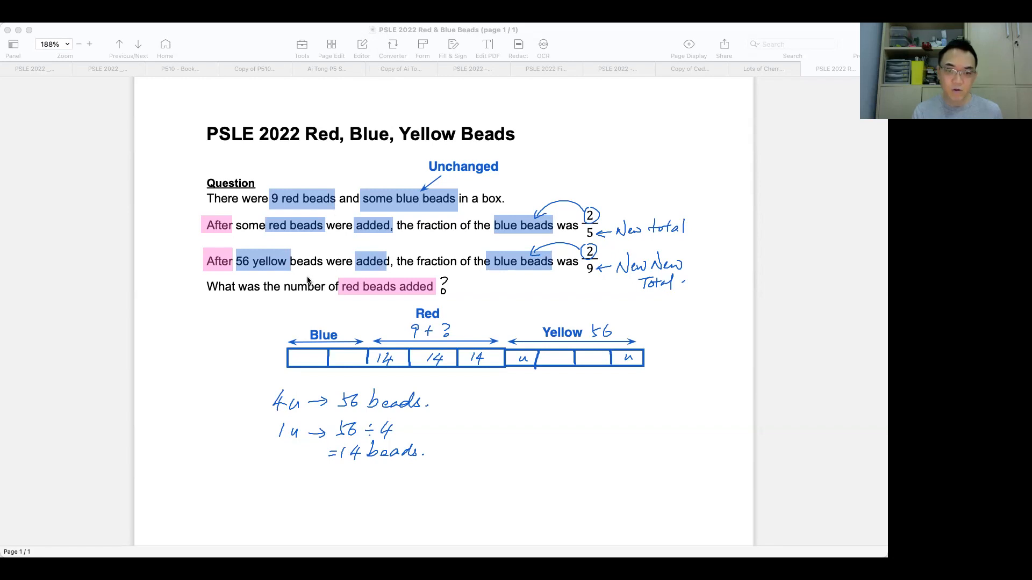
Shade and brace the three red units, then write Red After 14×3 = 42, Added 42 − 9 = 33 red beads
{"action": "left_click_drag", "start_coordinate": [298, 301], "coordinate": [381, 242]}
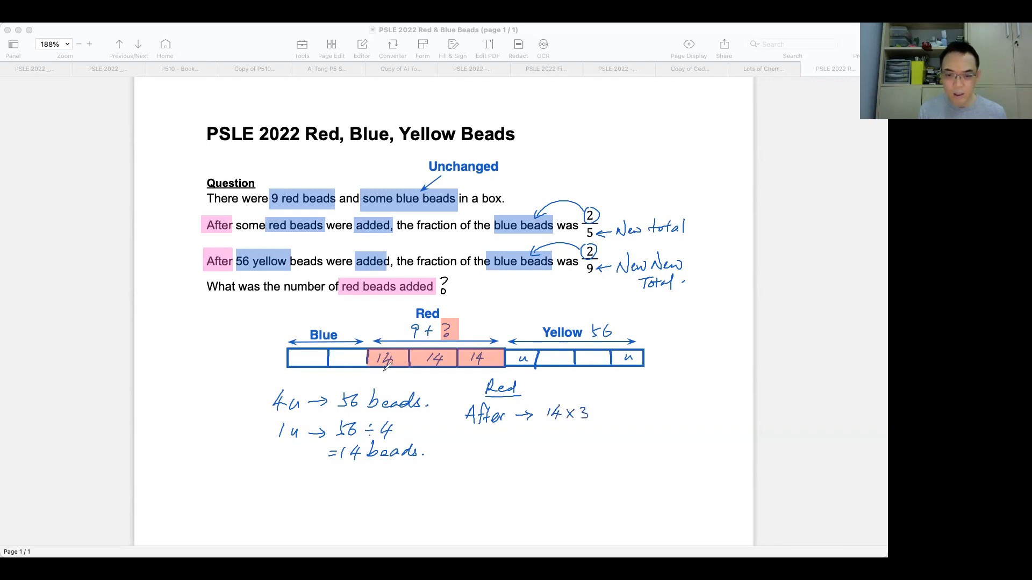
{"action": "left_click_drag", "start_coordinate": [382, 369], "coordinate": [484, 372]}
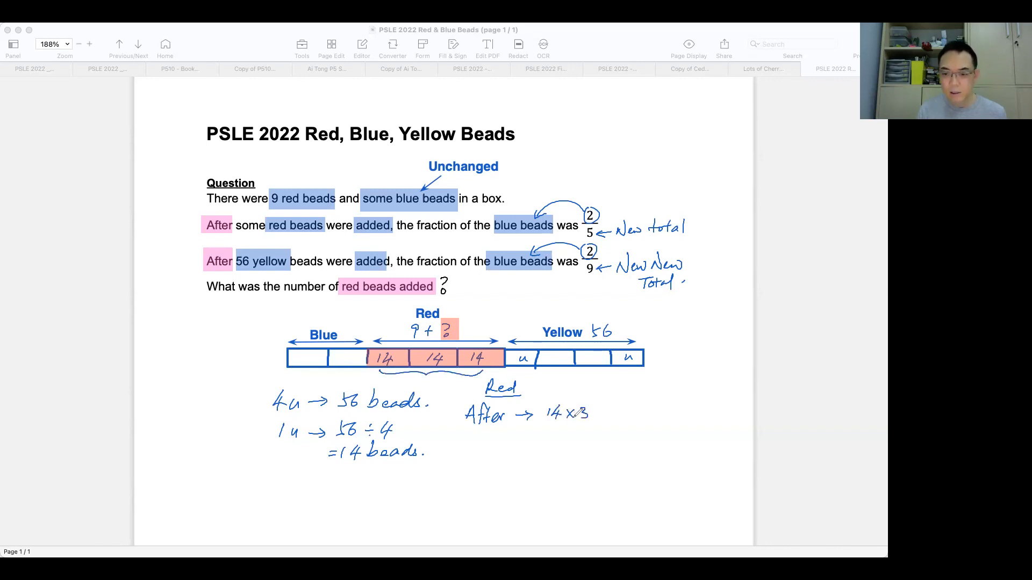
{"action": "type", "text": "=42"}
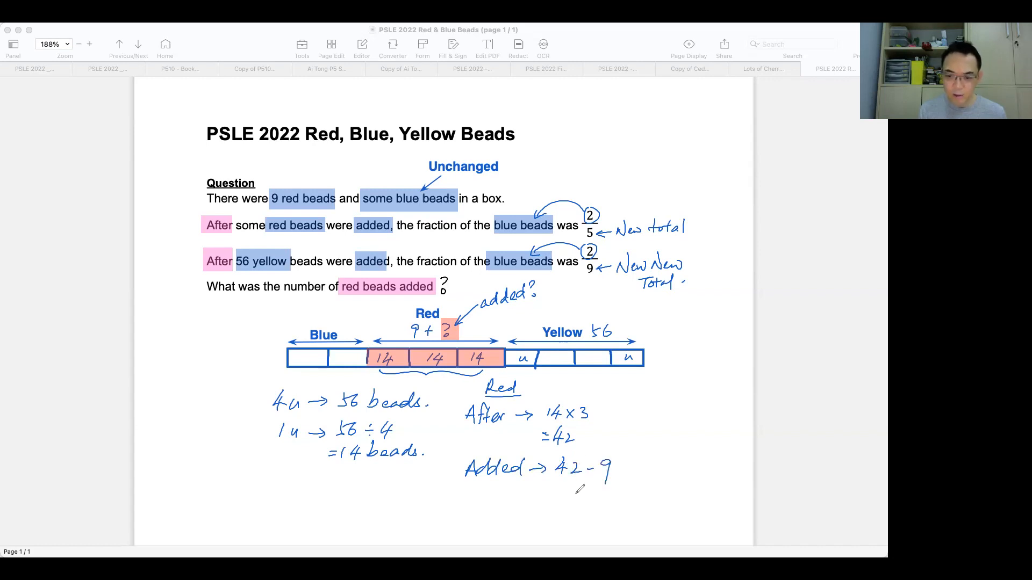
{"action": "type", "text": "=33"}
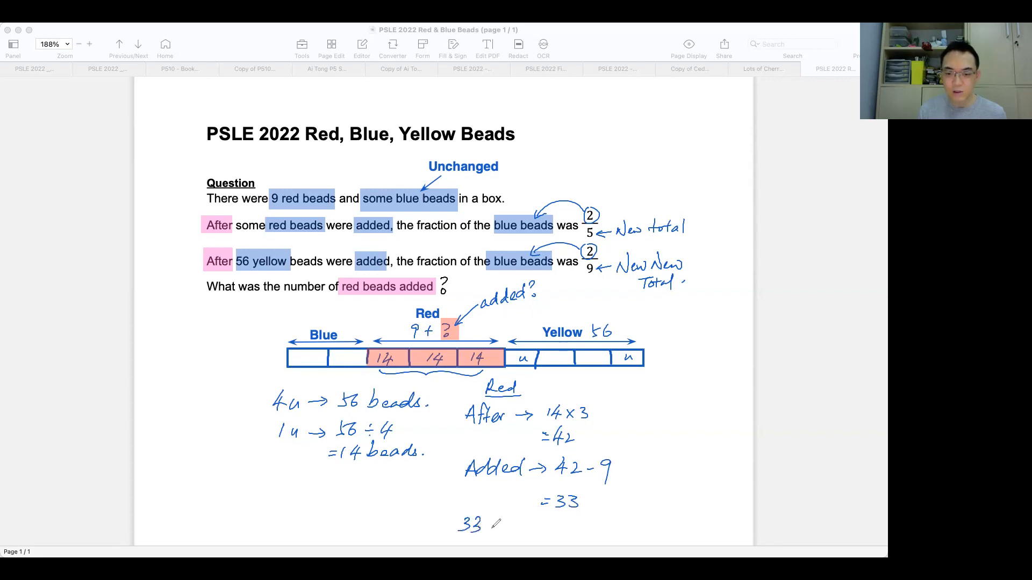
{"action": "type", "text": "red bea"}
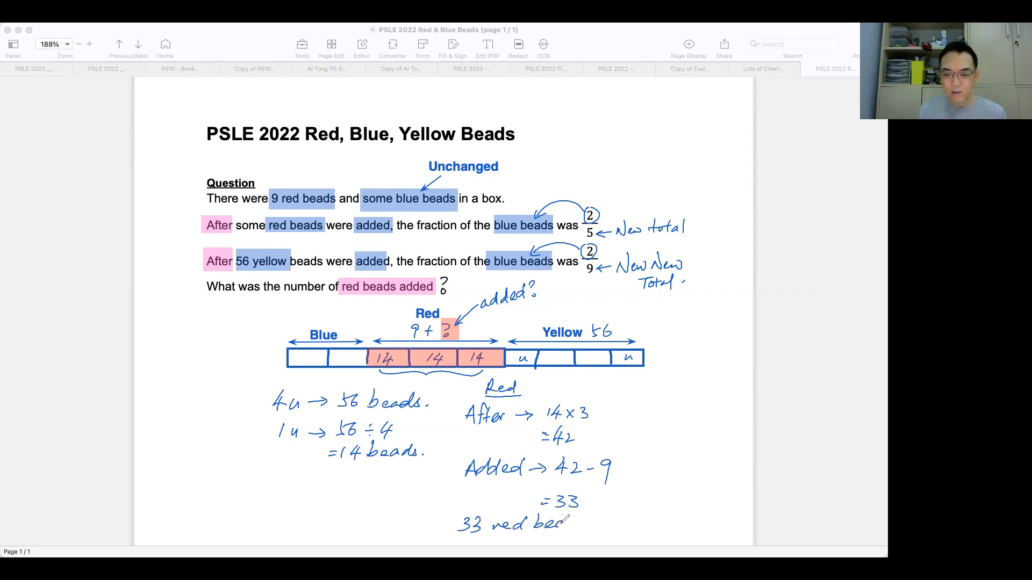